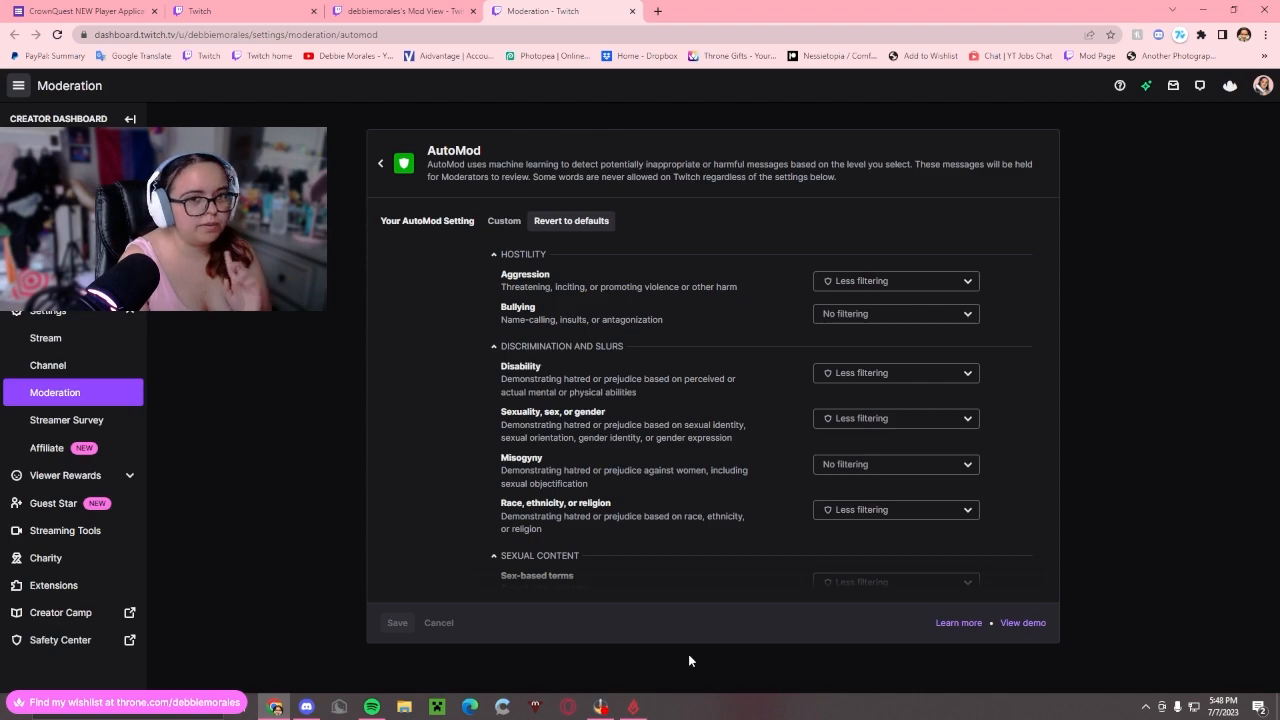
{"action": "mouse_move", "coordinate": [748, 452]}
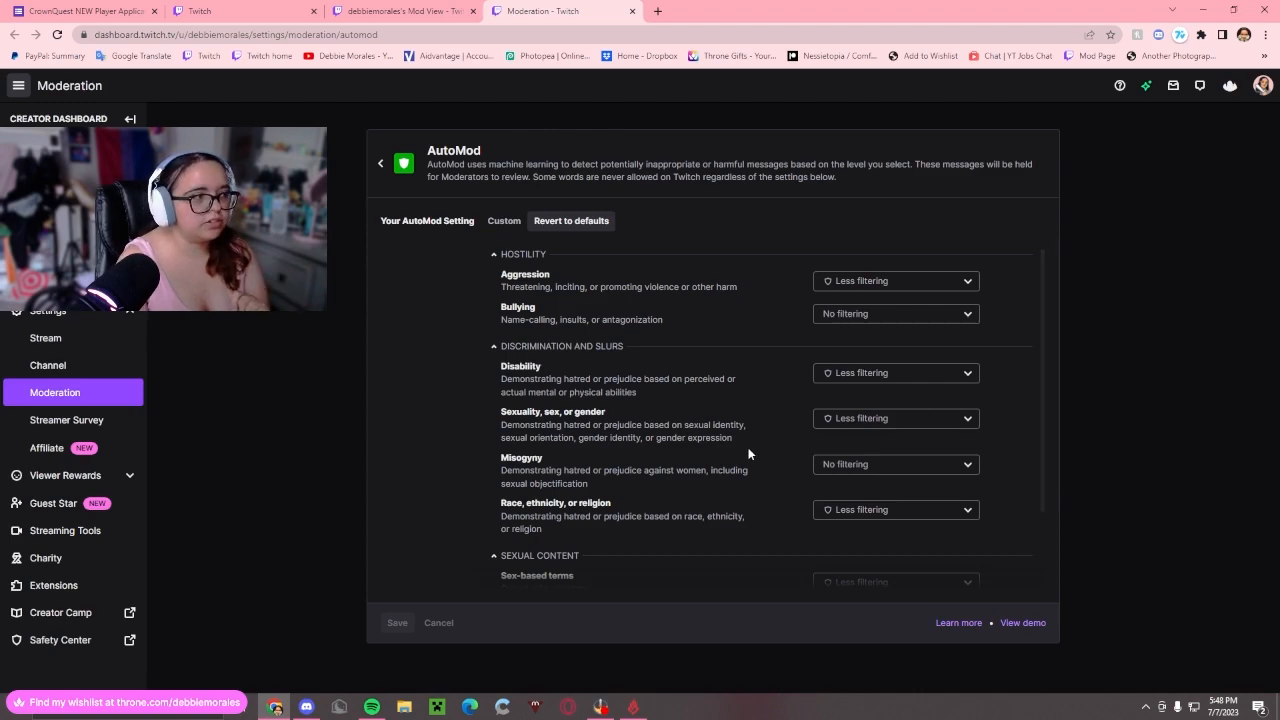
{"action": "mouse_move", "coordinate": [612, 368]}
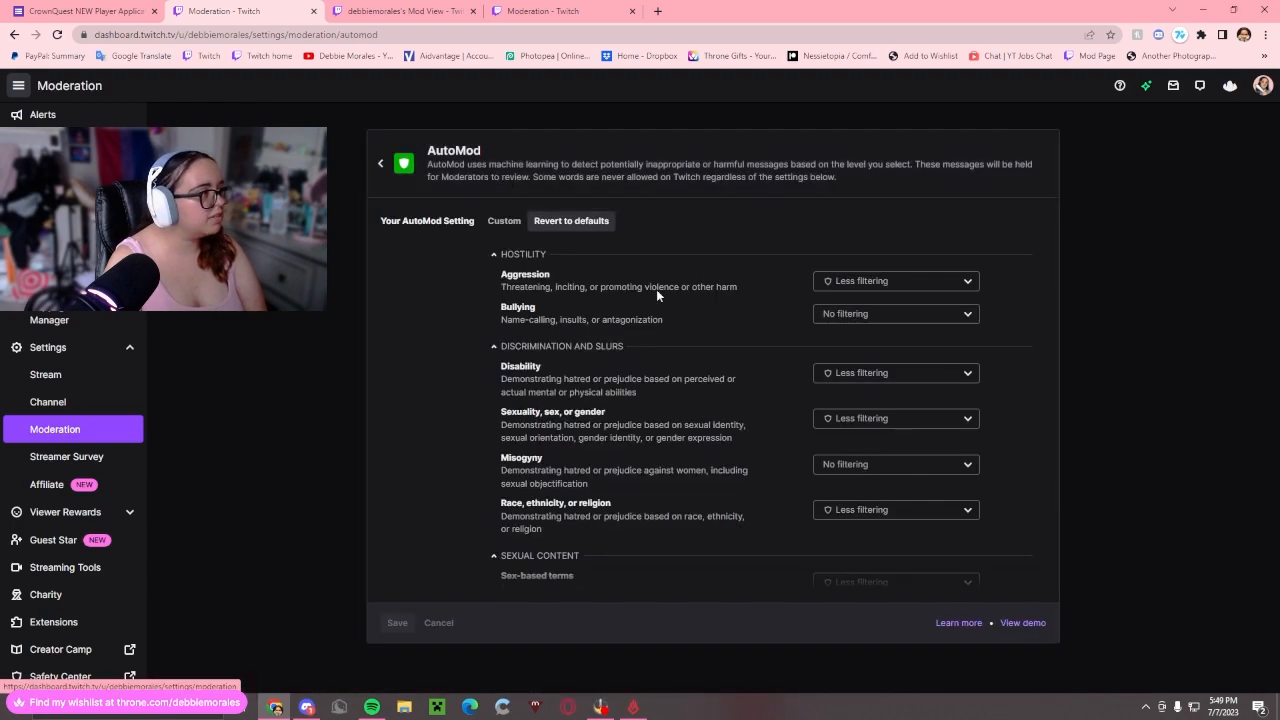
Return to the Moderation overview and open the AutoMod rule set settings
{"action": "left_click", "coordinate": [380, 164]}
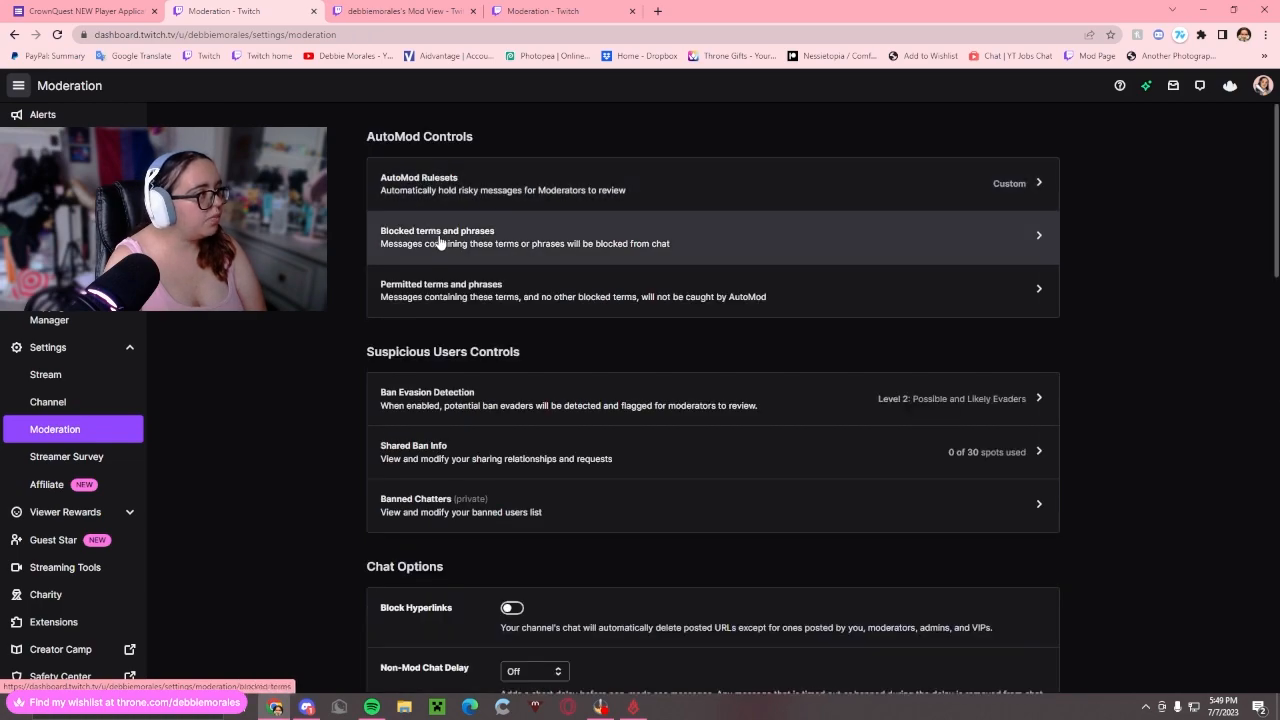
{"action": "left_click", "coordinate": [436, 236]}
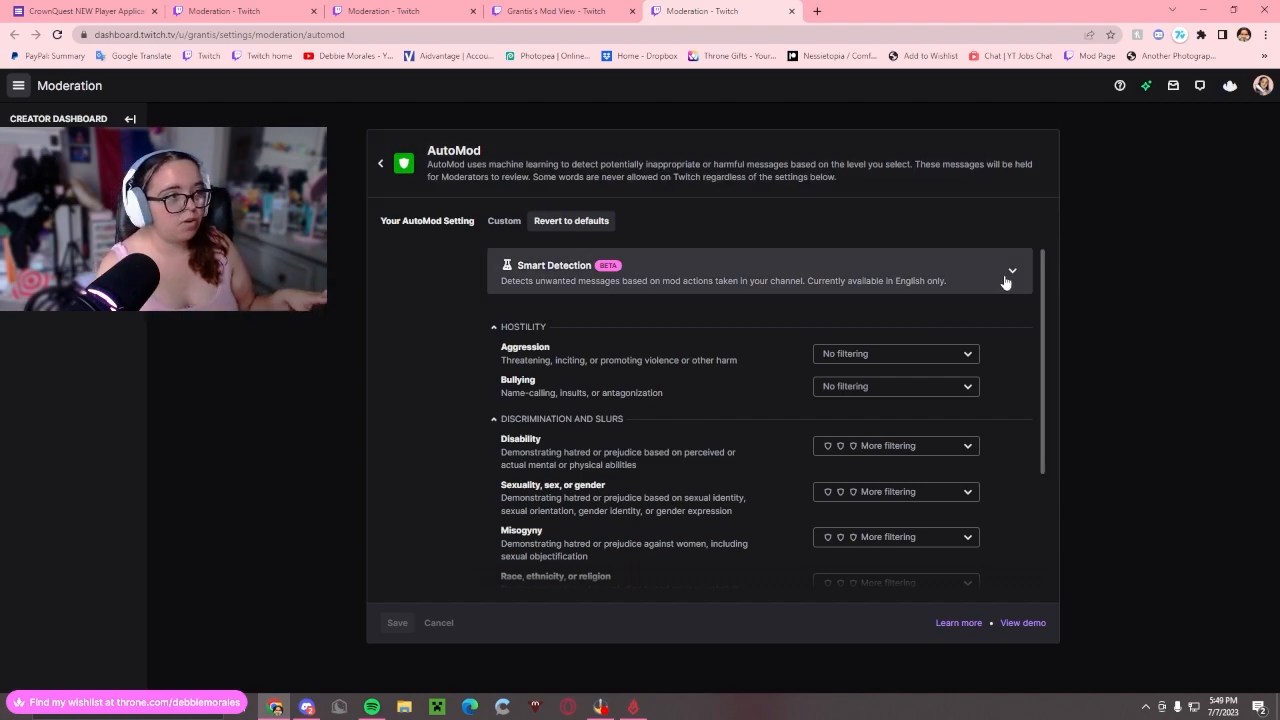
Preview the overall AutoMod slider at Level 1, then Level 4, ending at Level 2: Some Moderation
{"action": "left_click", "coordinate": [1012, 270]}
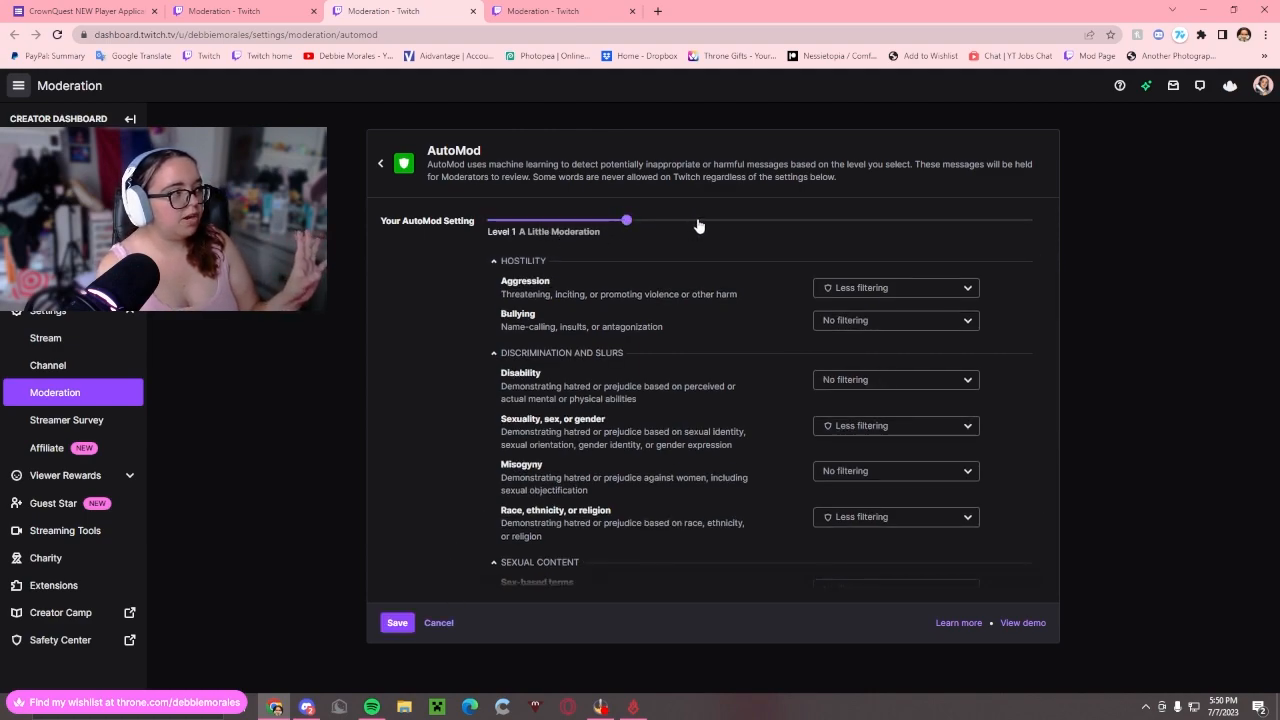
{"action": "left_click_drag", "start_coordinate": [626, 218], "coordinate": [1026, 218]}
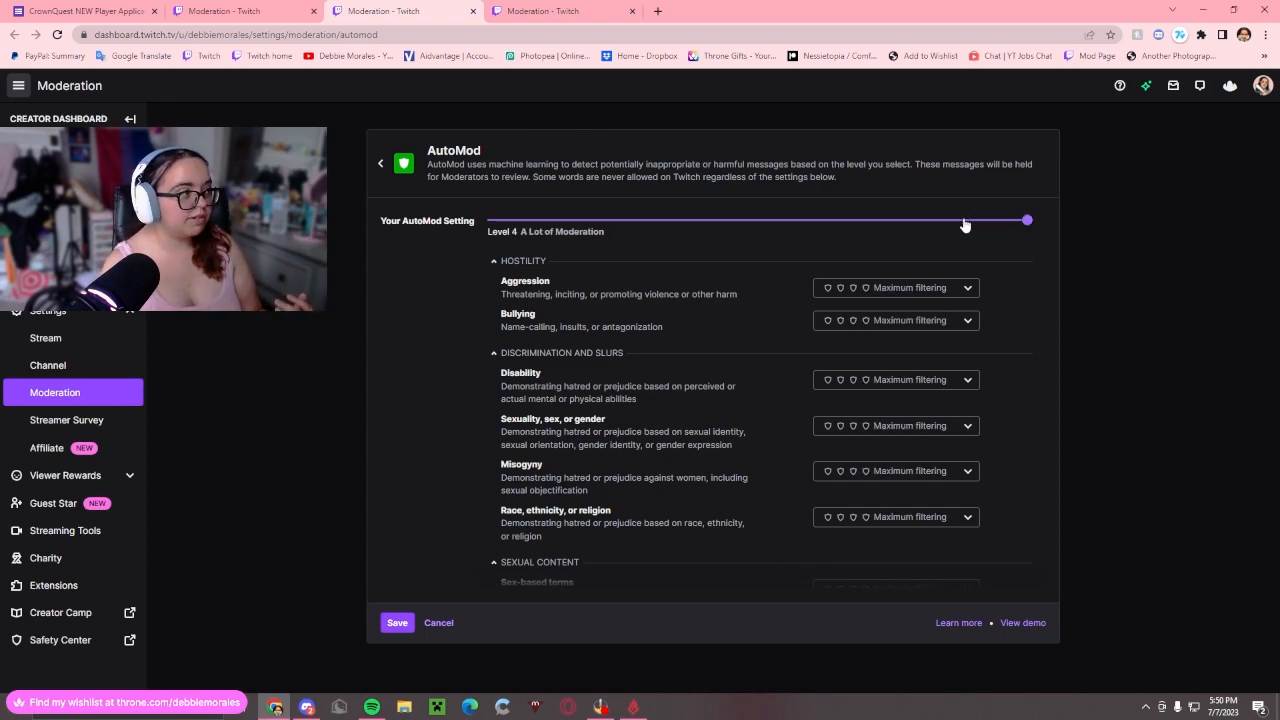
{"action": "left_click_drag", "start_coordinate": [1026, 218], "coordinate": [760, 218]}
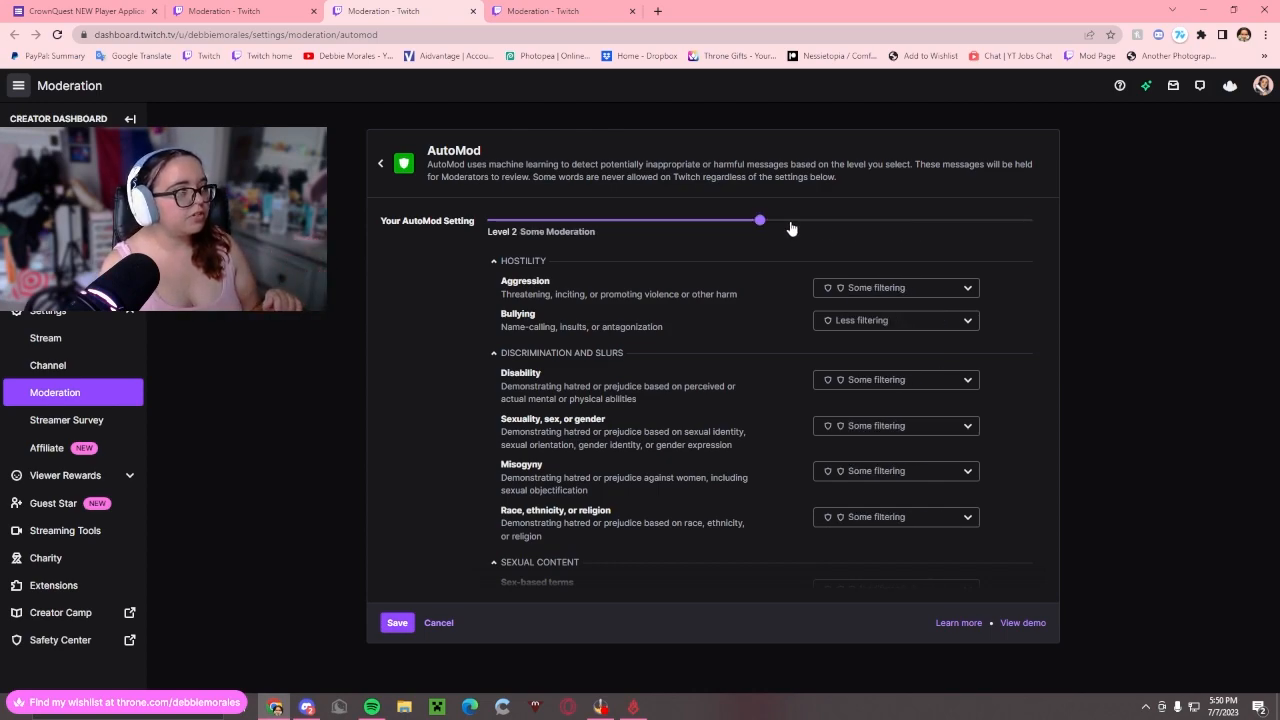
{"action": "left_click_drag", "start_coordinate": [760, 218], "coordinate": [626, 218]}
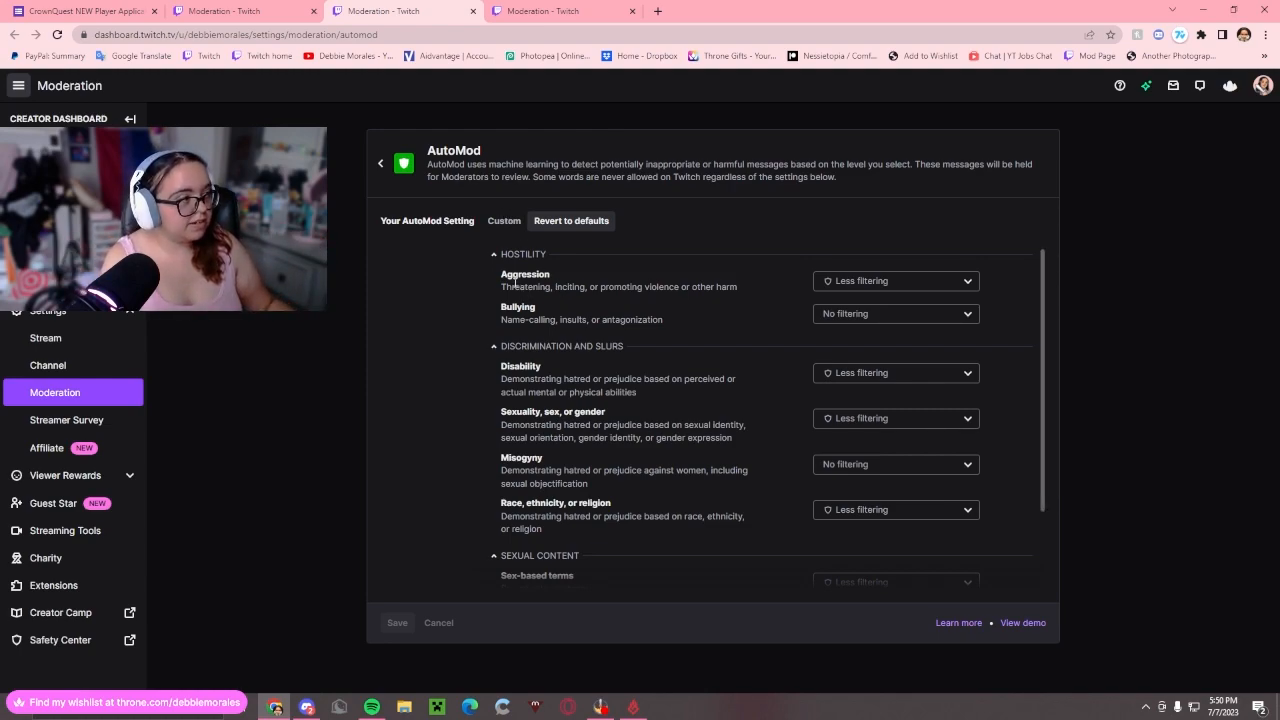
{"action": "mouse_move", "coordinate": [856, 290]}
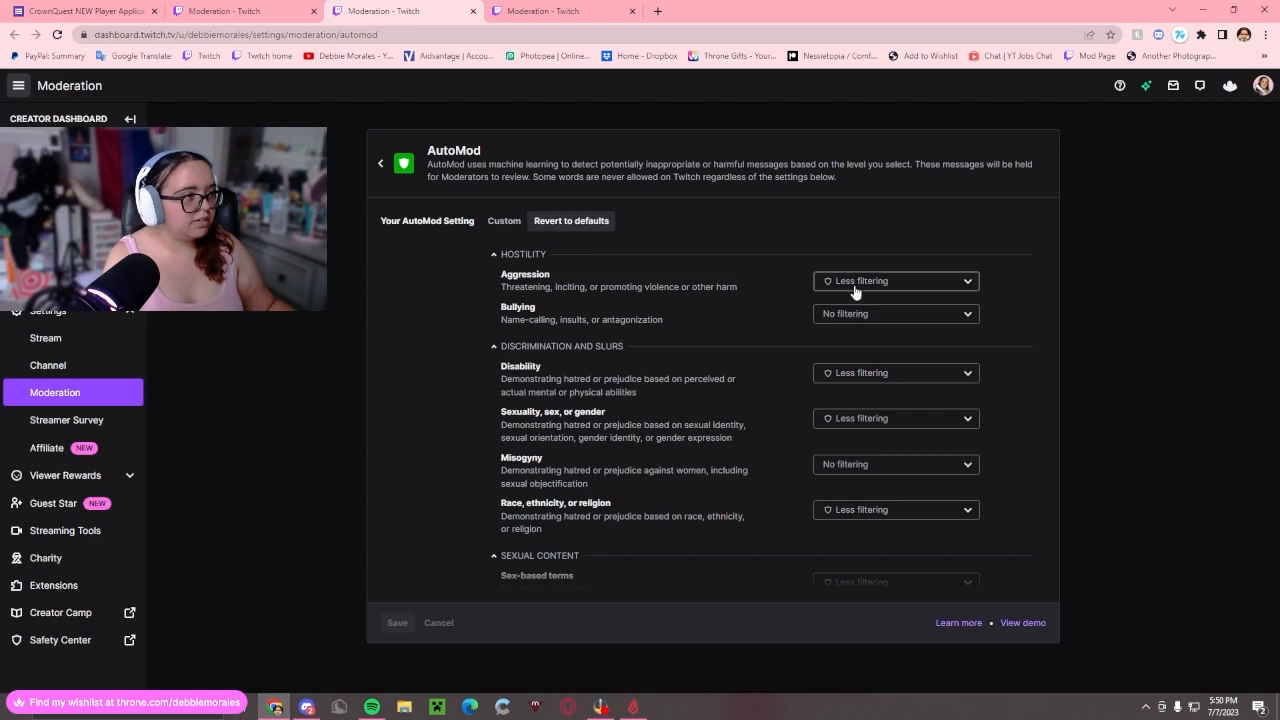
{"action": "mouse_move", "coordinate": [766, 300]}
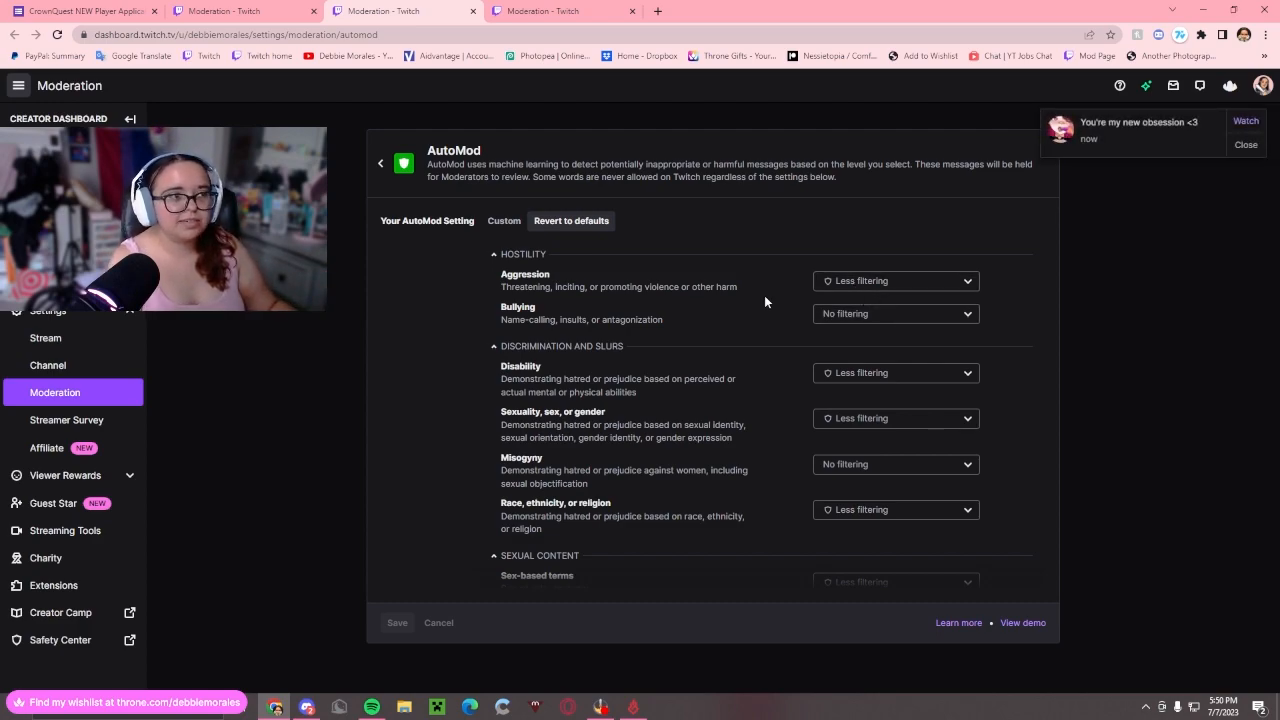
{"action": "mouse_move", "coordinate": [948, 304]}
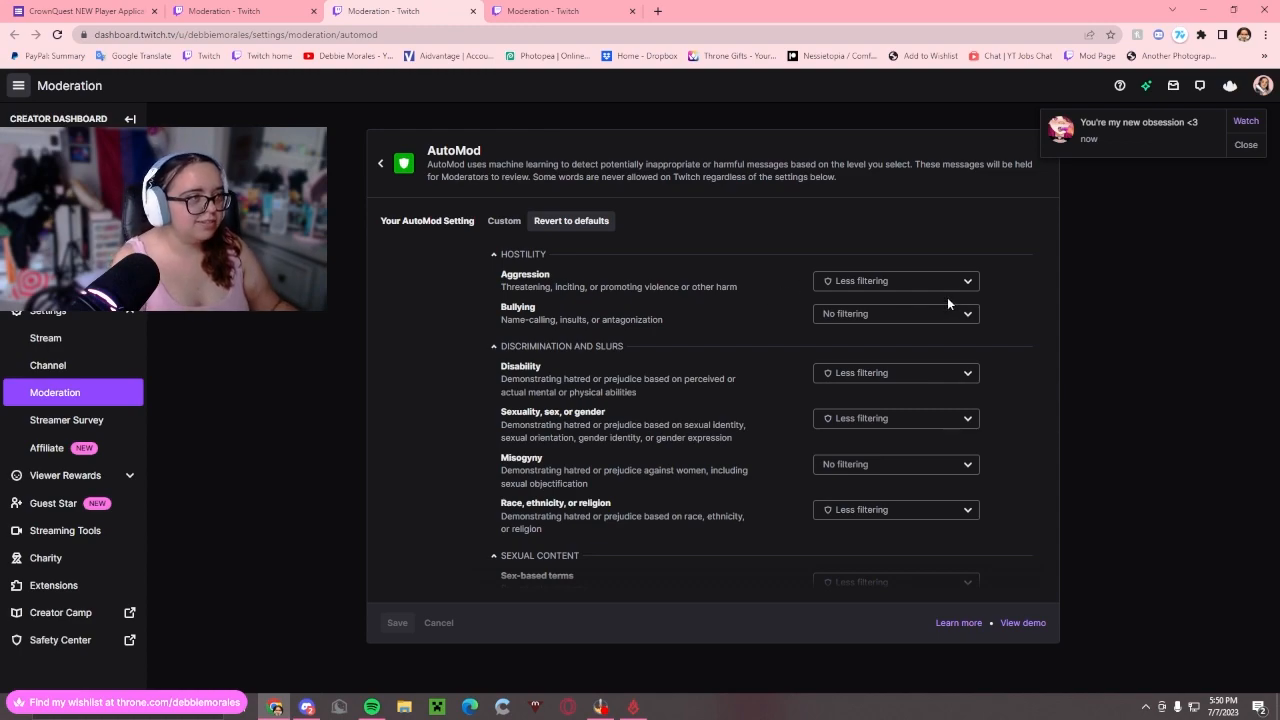
{"action": "mouse_move", "coordinate": [764, 346]}
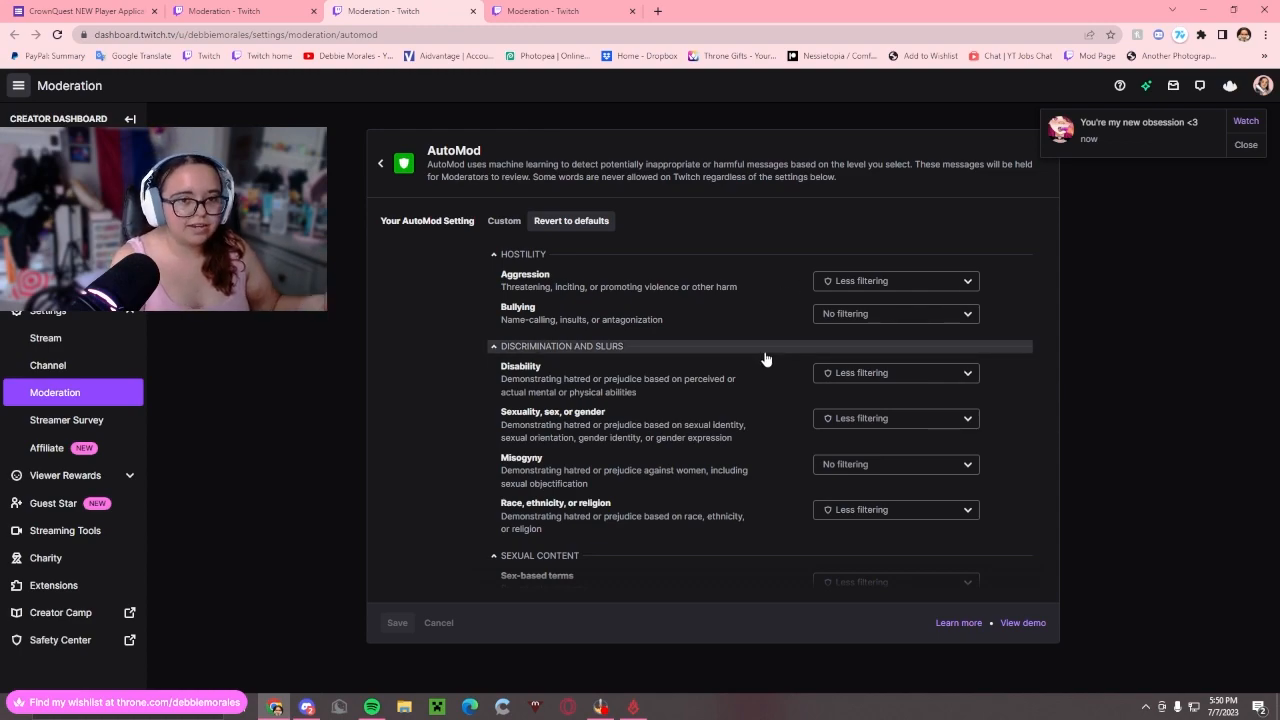
{"action": "scroll", "scroll_direction": "down", "scroll_amount": 3}
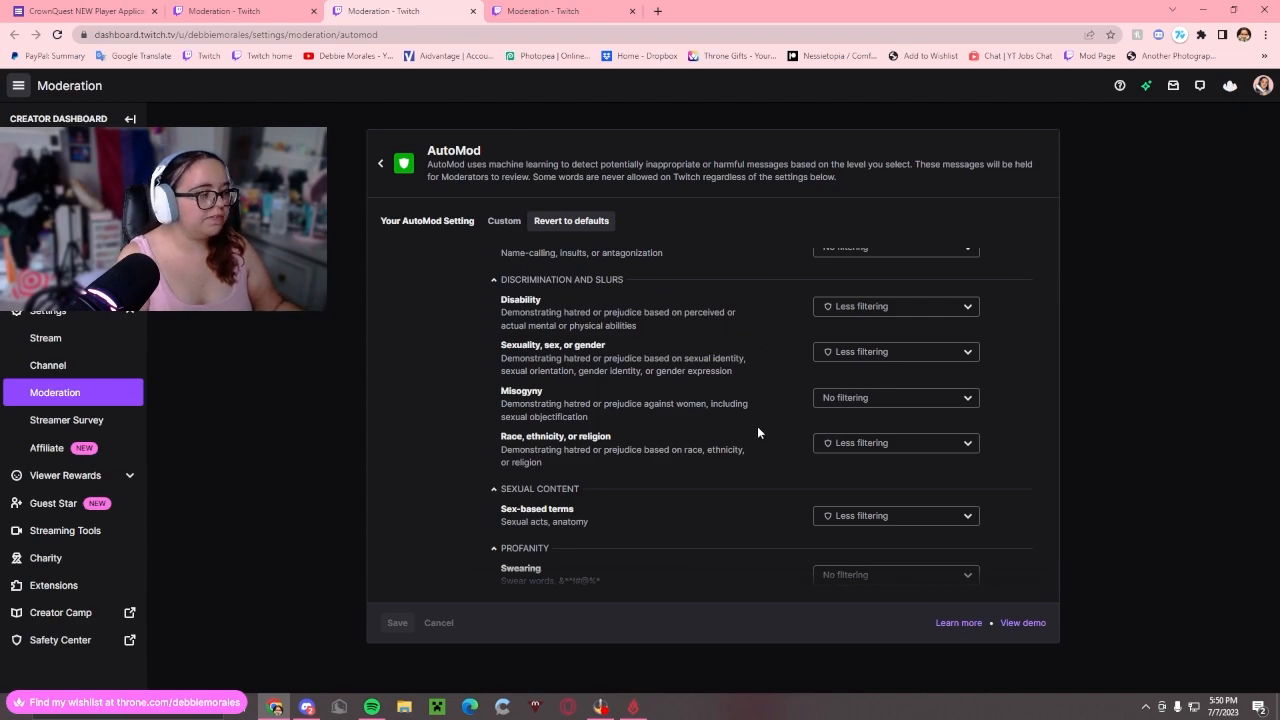
{"action": "scroll", "scroll_direction": "down", "scroll_amount": 3}
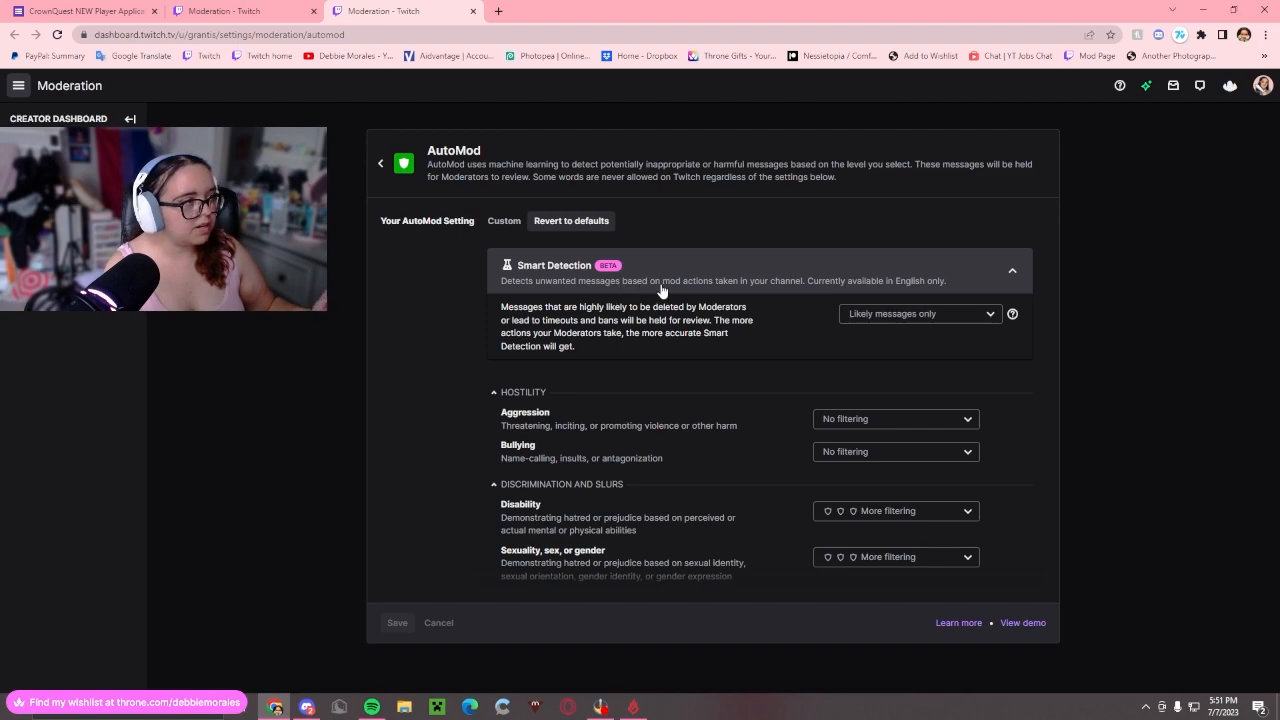
{"action": "mouse_move", "coordinate": [862, 292]}
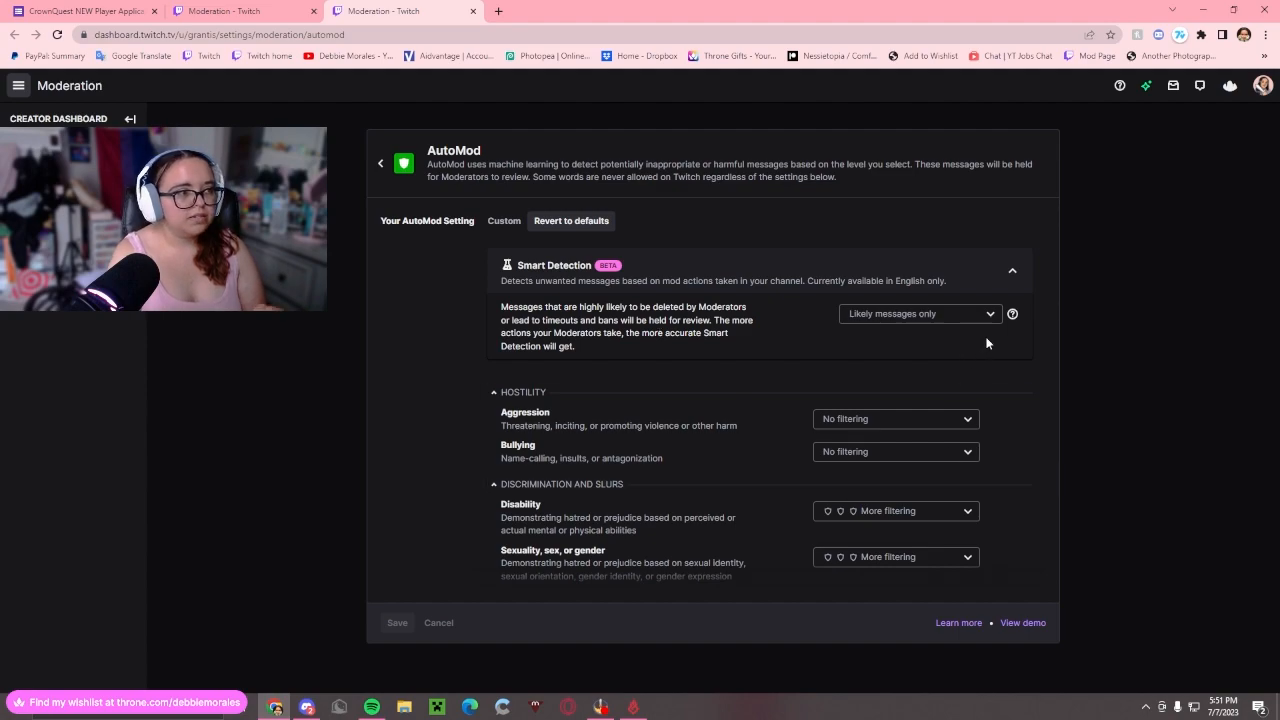
Expand the Smart Detection dropdown to show its filtering options
{"action": "left_click", "coordinate": [916, 312]}
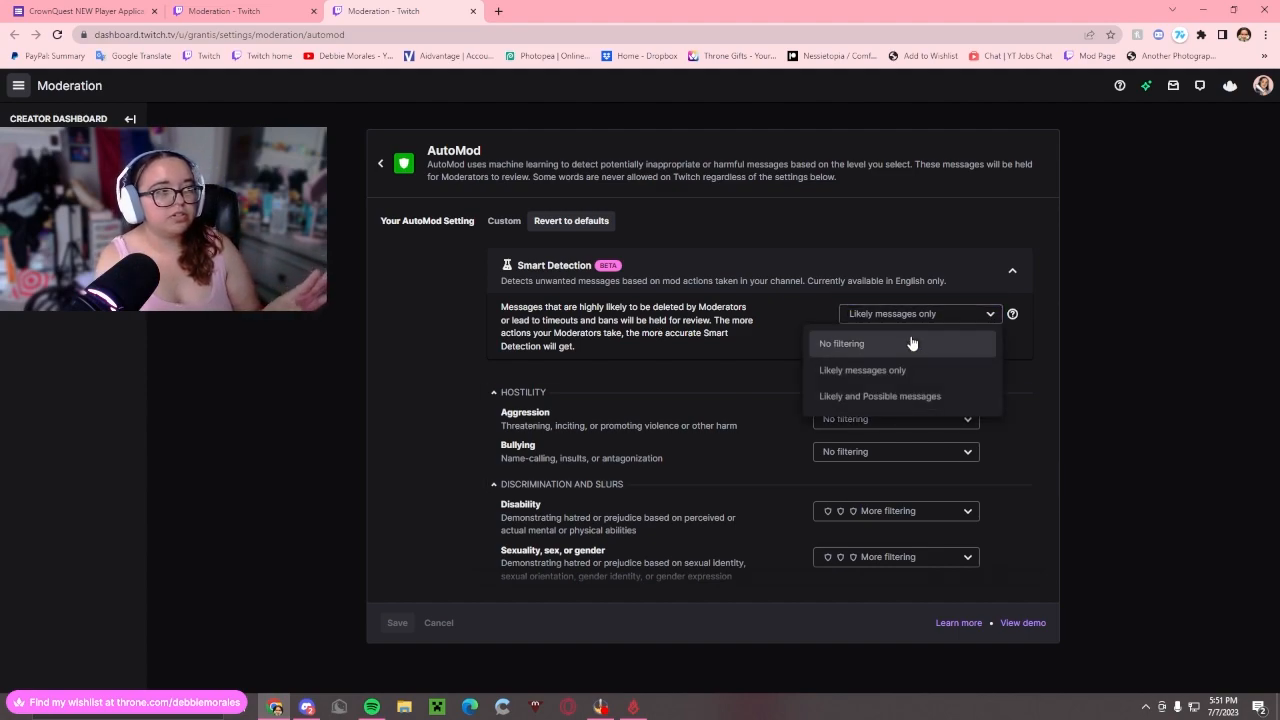
{"action": "mouse_move", "coordinate": [904, 396]}
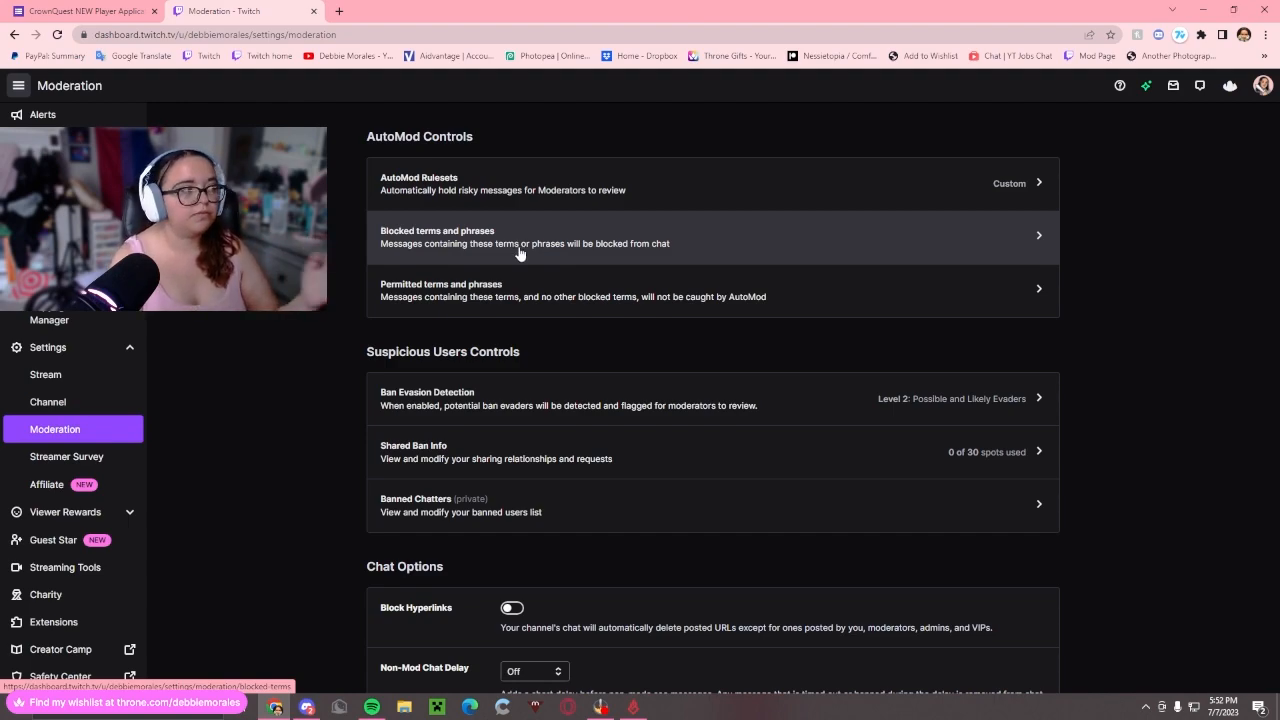
{"action": "mouse_move", "coordinate": [528, 310]}
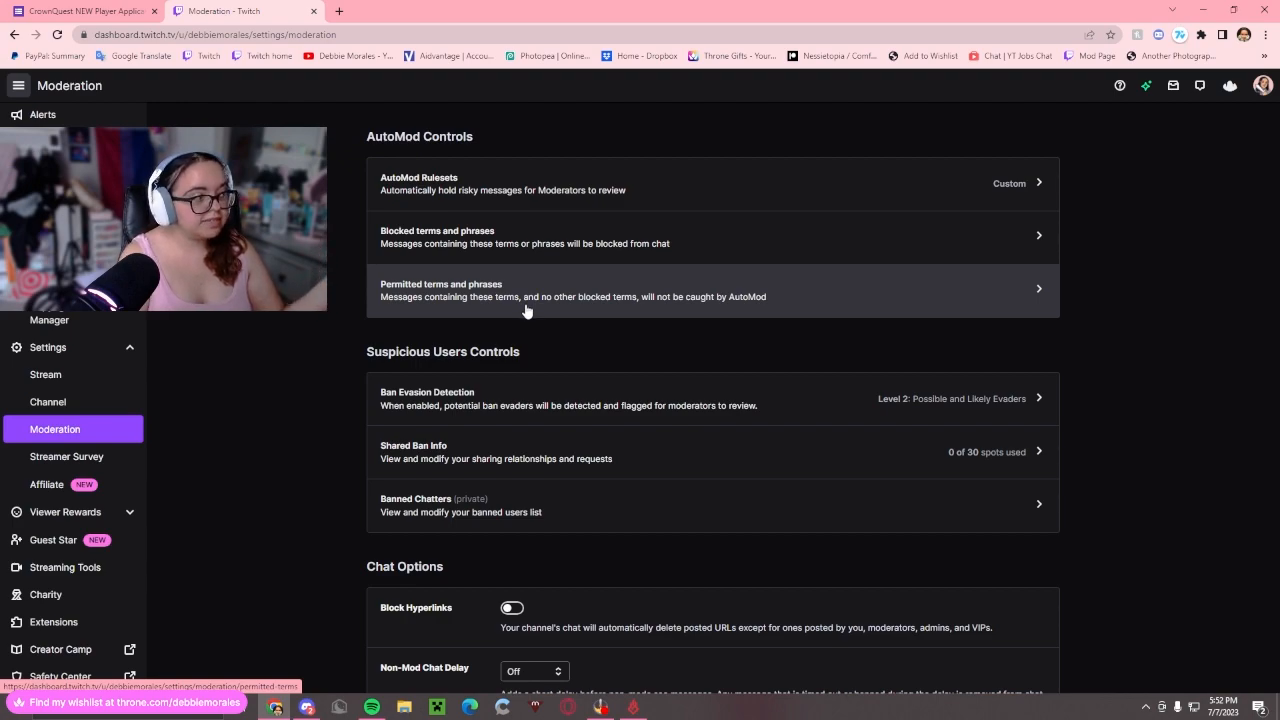